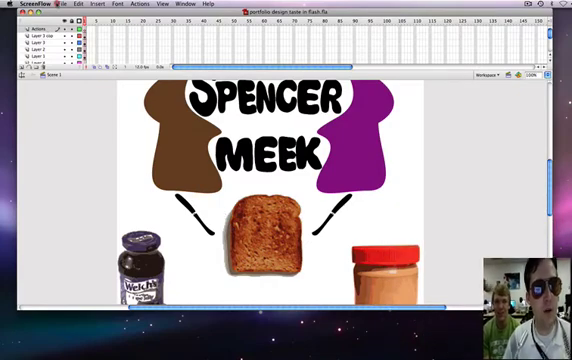
Select the new Actions layer at the top of the timeline and its first frame
left_click(66, 8)
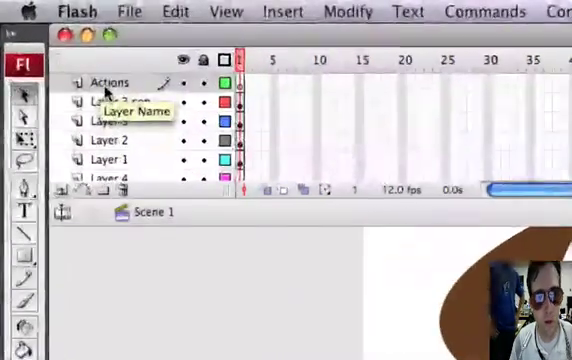
left_click(108, 84)
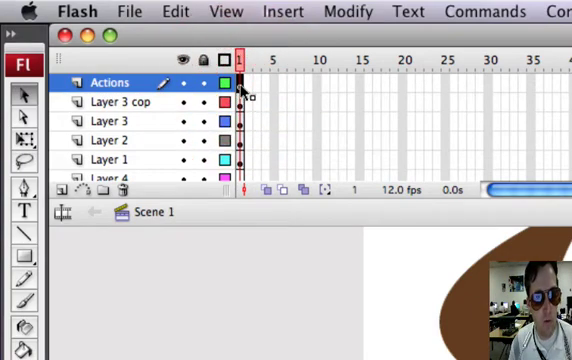
left_click(28, 12)
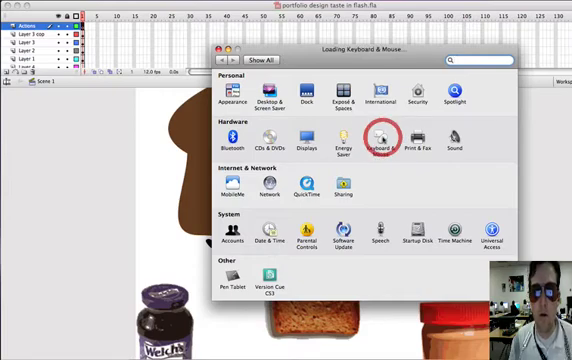
Show the Mouse settings under Keyboard & Mouse in System Preferences
left_click(378, 136)
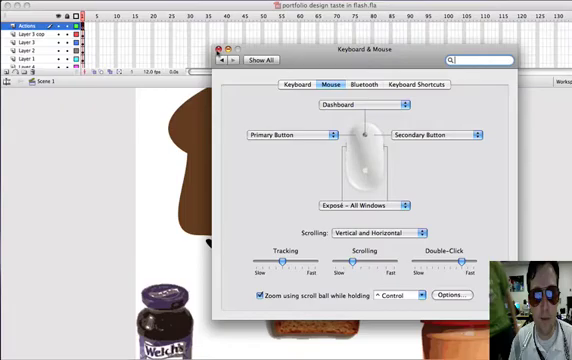
left_click(216, 50)
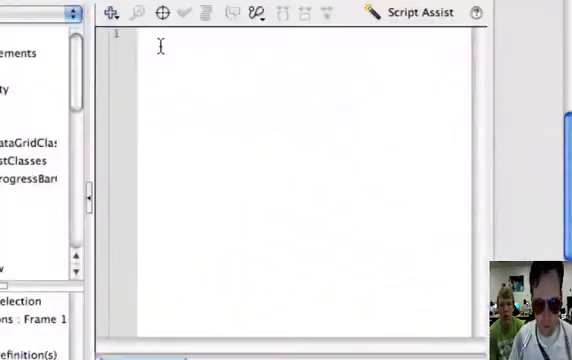
Write stop(); as the frame script on the Actions layer
type("stop()")
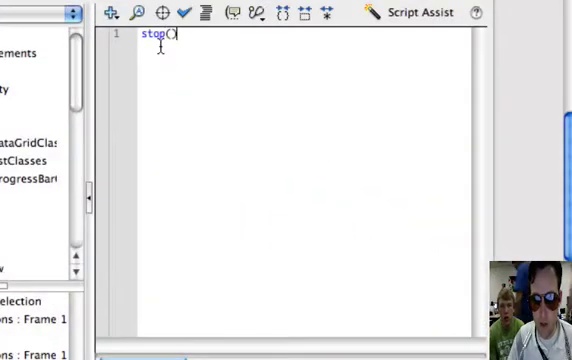
type(";")
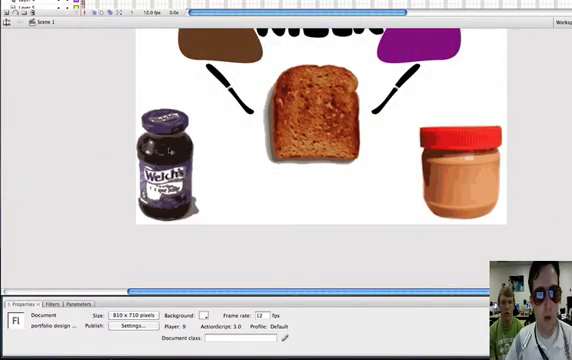
Enter the Jelly symbol and rotate the jar slightly with Free Transform on the new keyframe
left_click(166, 164)
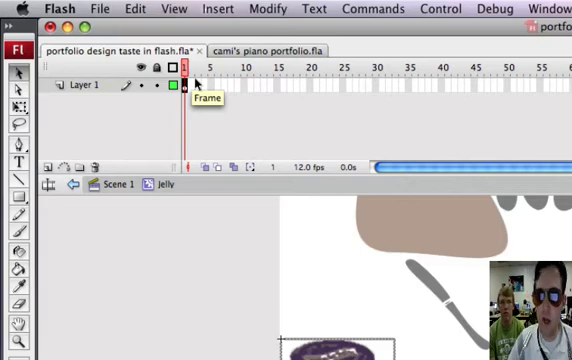
mouse_move(278, 308)
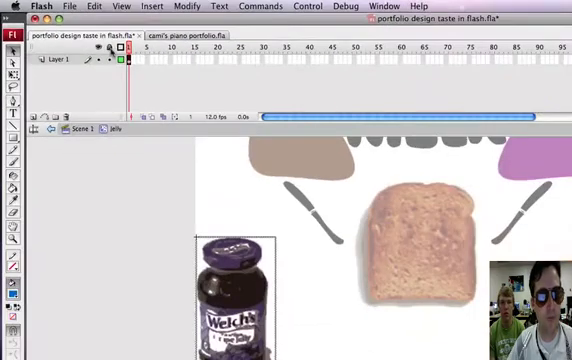
mouse_move(132, 62)
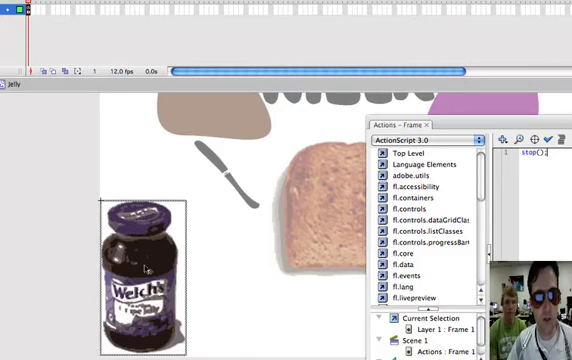
mouse_move(46, 28)
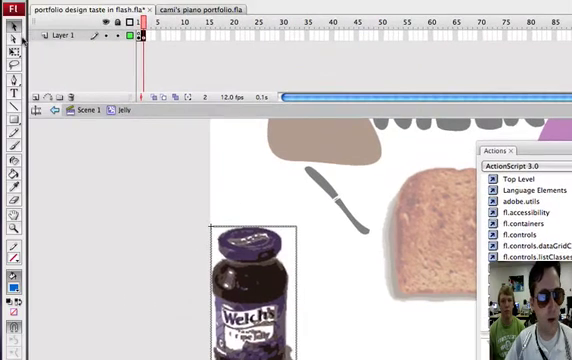
left_click(256, 280)
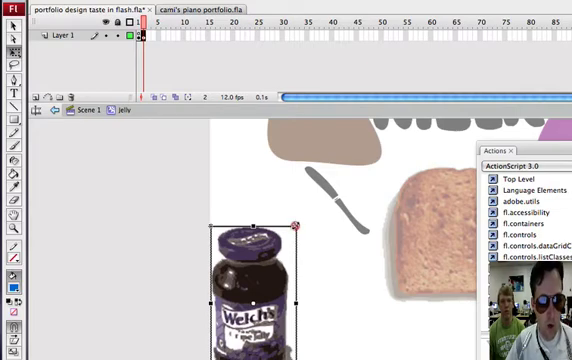
left_click_drag(260, 290, 260, 250)
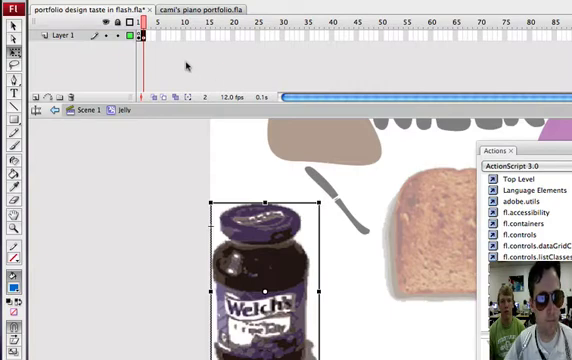
mouse_move(150, 40)
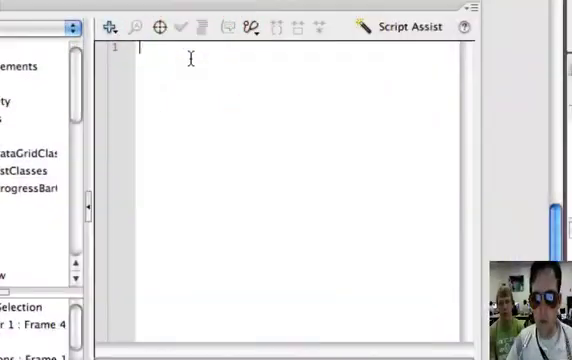
Write gotoAndPlay(2); on frame 4 of the Jelly clip and test the movie
type("goto")
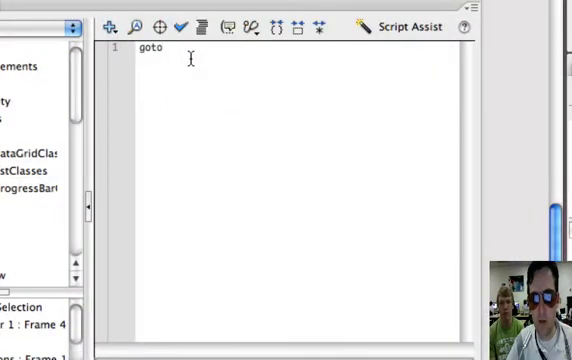
type("AndPlay(")
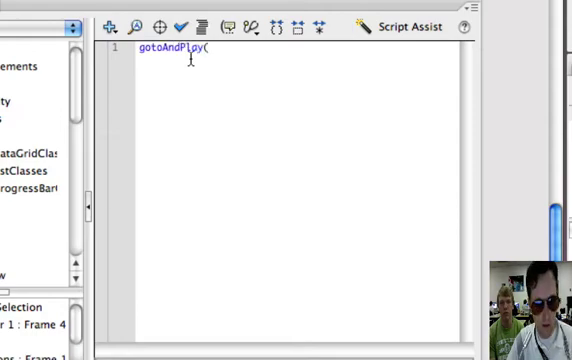
type("2);")
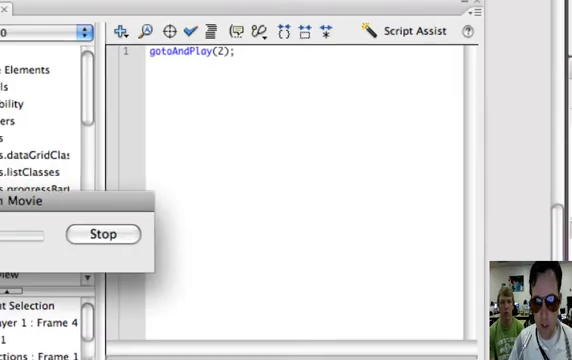
left_click(108, 234)
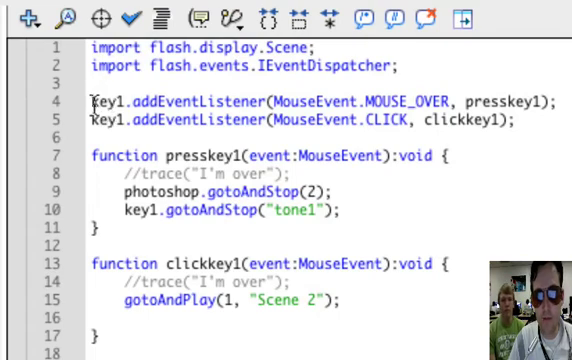
Copy a key1 listener line and add key1.addEventListener(MouseEvent.MOUSE_OUT, liftkey1);
left_click_drag(96, 100, 512, 120)
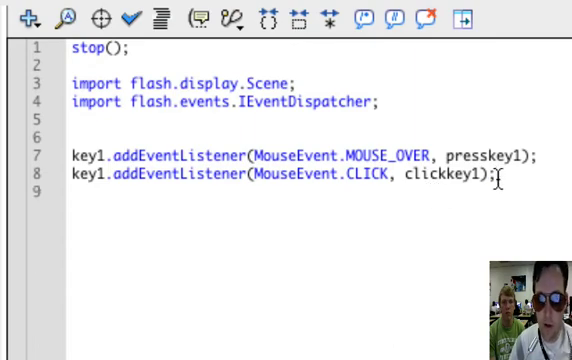
type("key1.addEventListener(MouseEvent.MOUSE_OUT, liftkey1);")
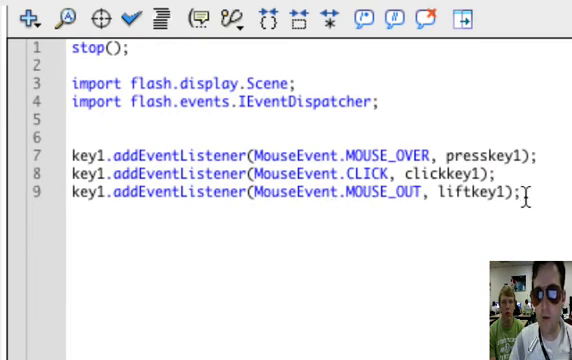
mouse_move(128, 148)
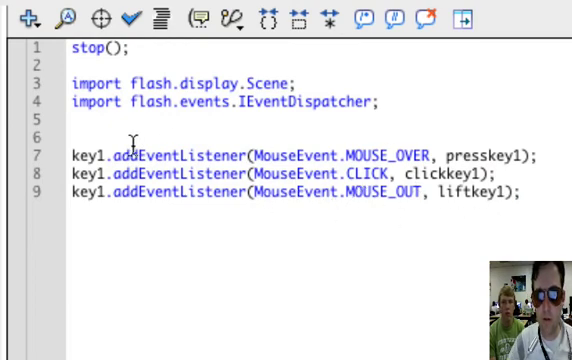